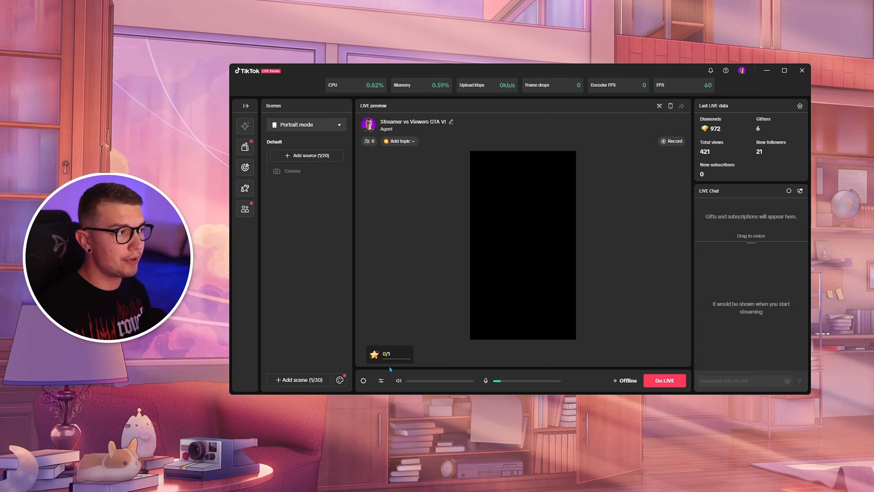
Step: Read the help article on network and PC spec requirements
left_click(725, 70)
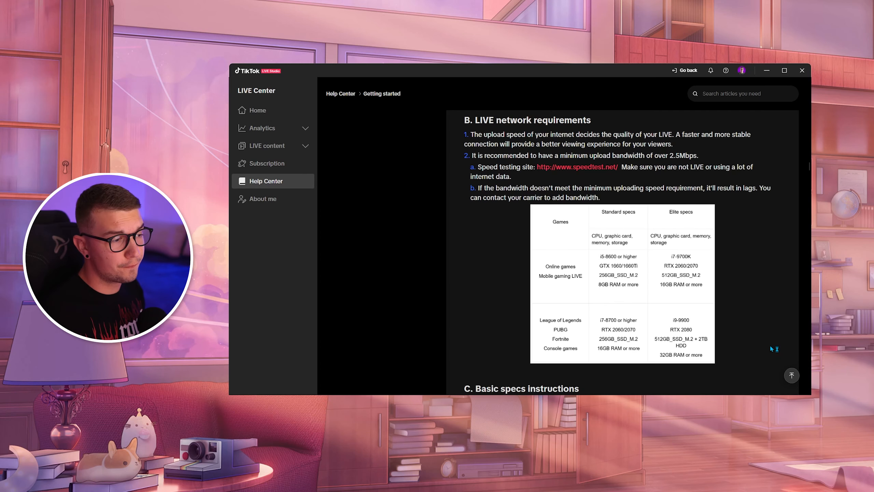
mouse_move(774, 348)
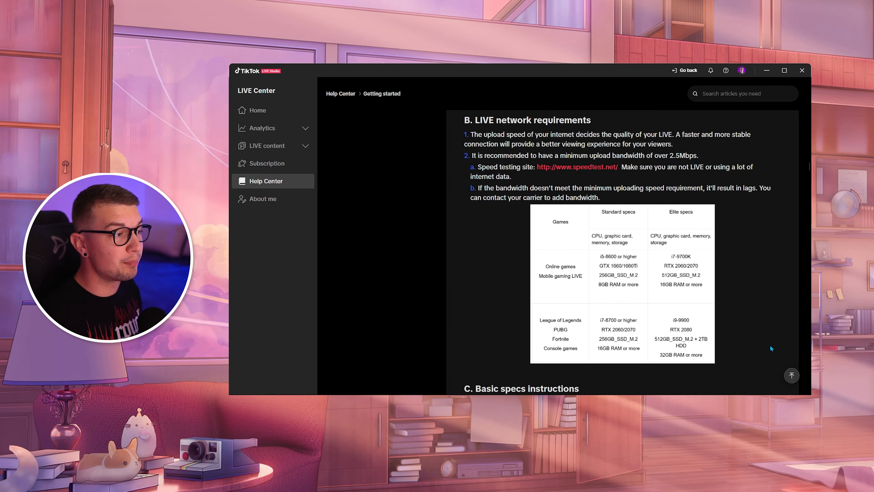
scroll("down", 3)
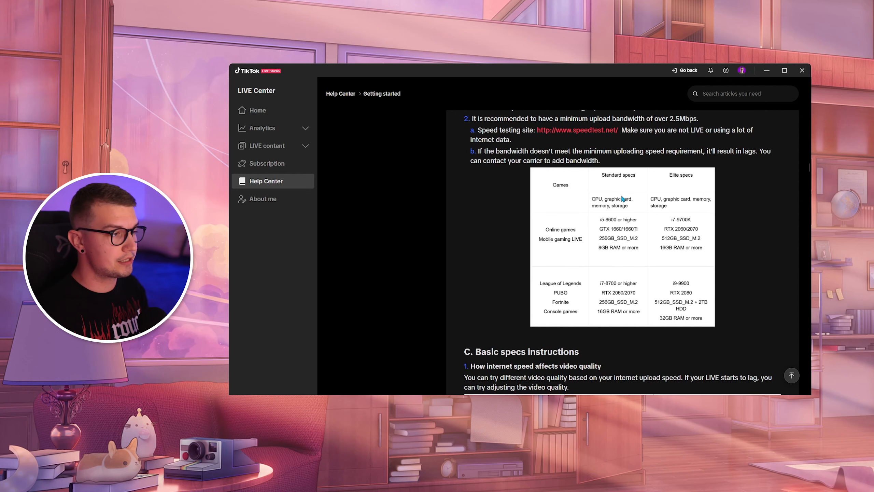
scroll("up", 3)
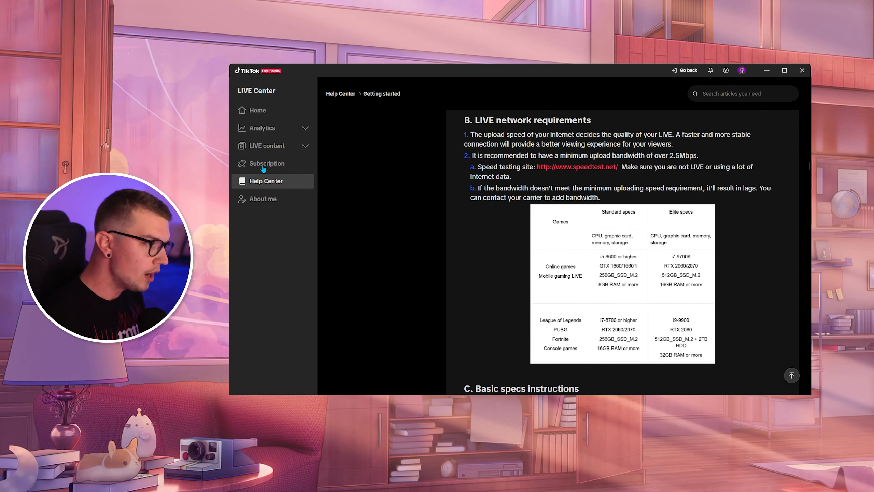
scroll("down", 3)
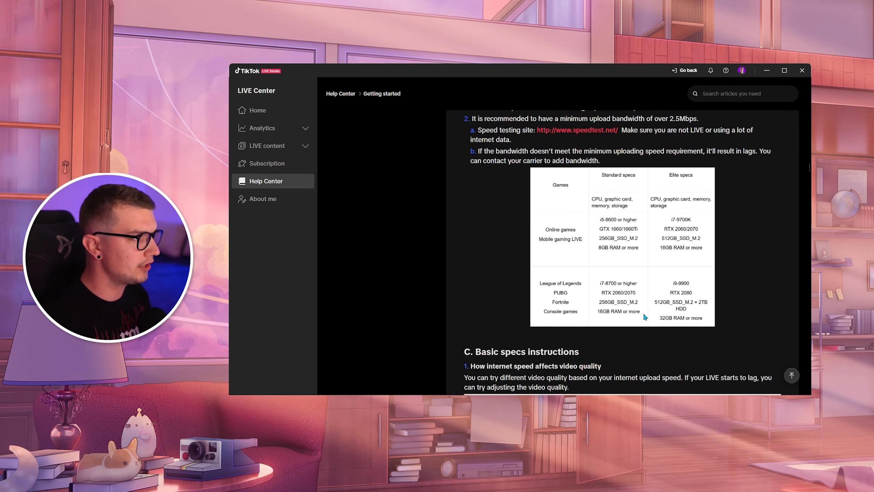
mouse_move(648, 315)
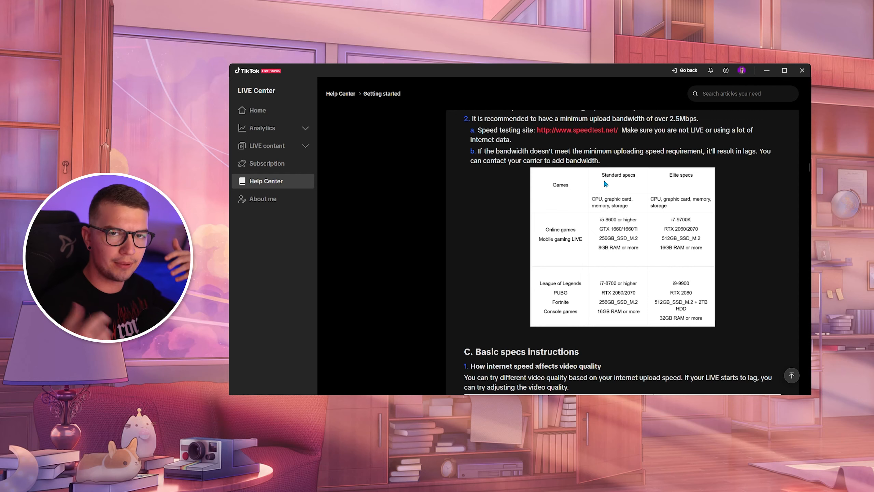
mouse_move(604, 225)
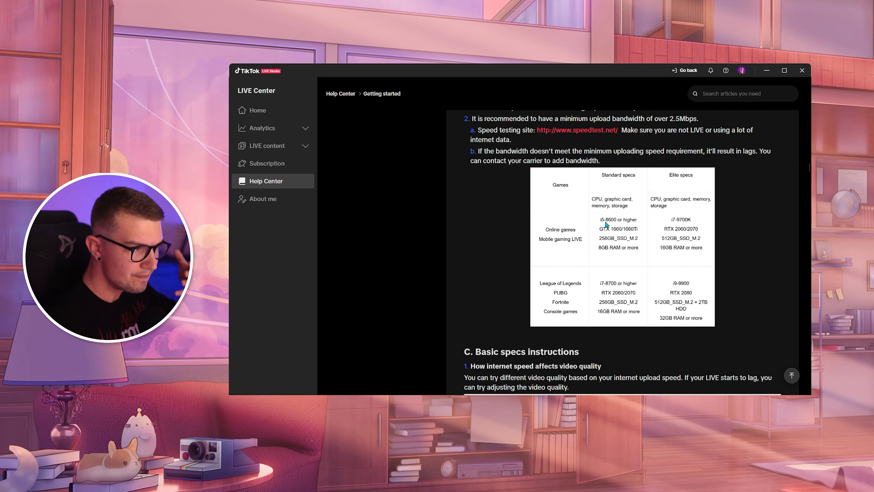
mouse_move(622, 223)
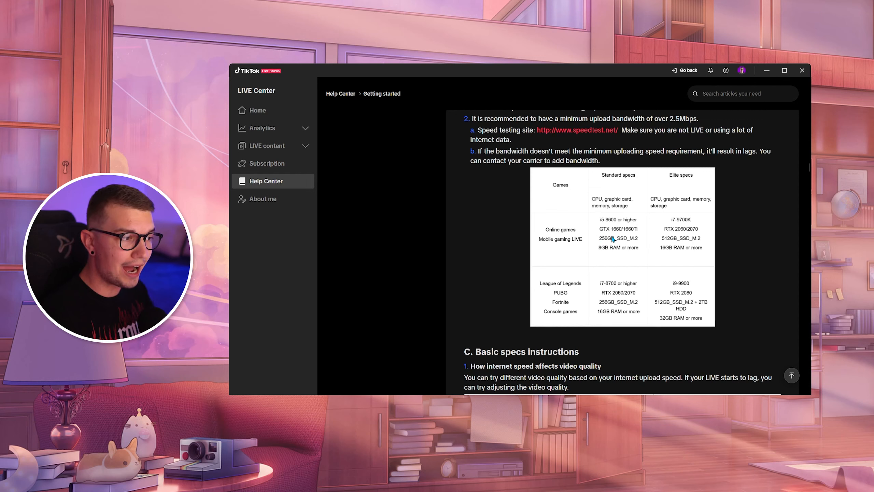
mouse_move(633, 235)
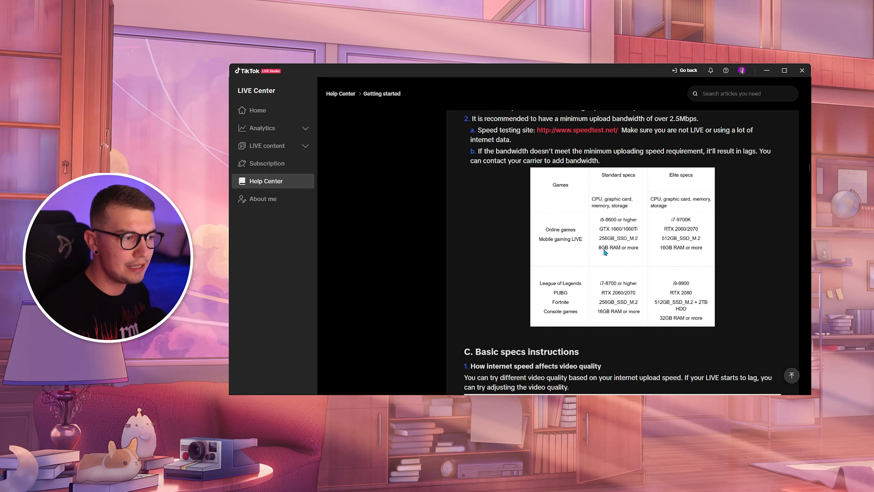
mouse_move(606, 194)
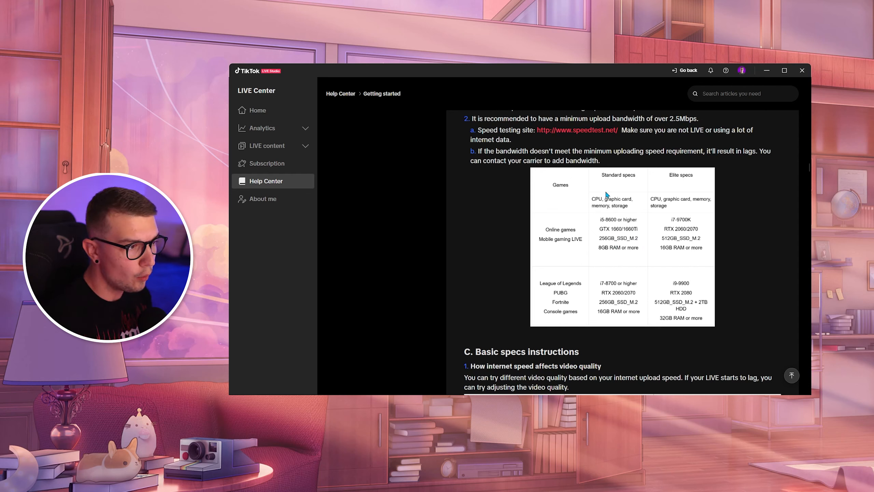
mouse_move(591, 284)
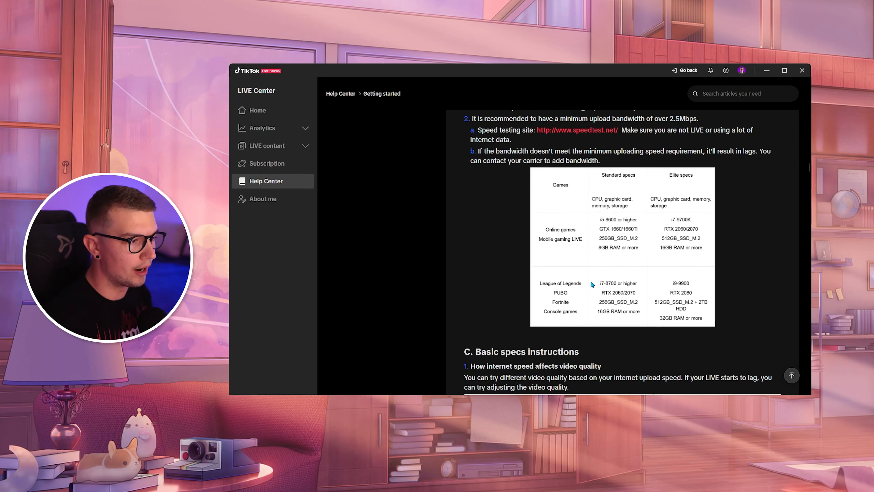
mouse_move(570, 313)
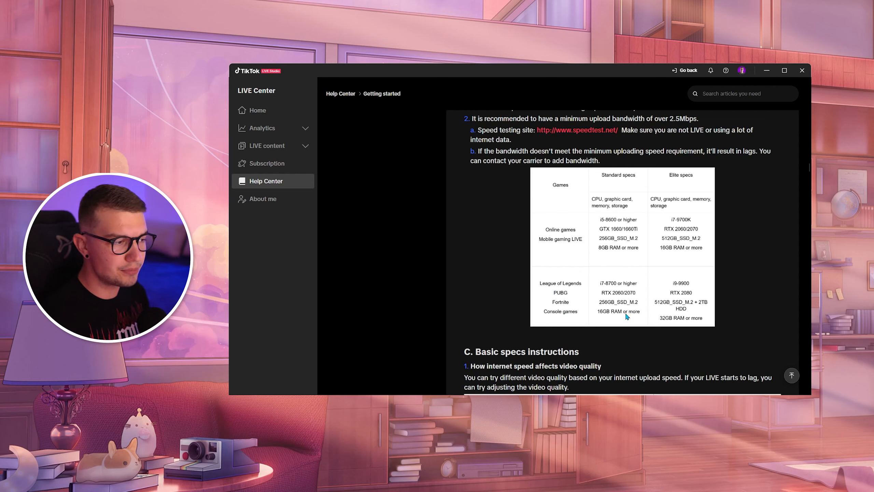
mouse_move(688, 255)
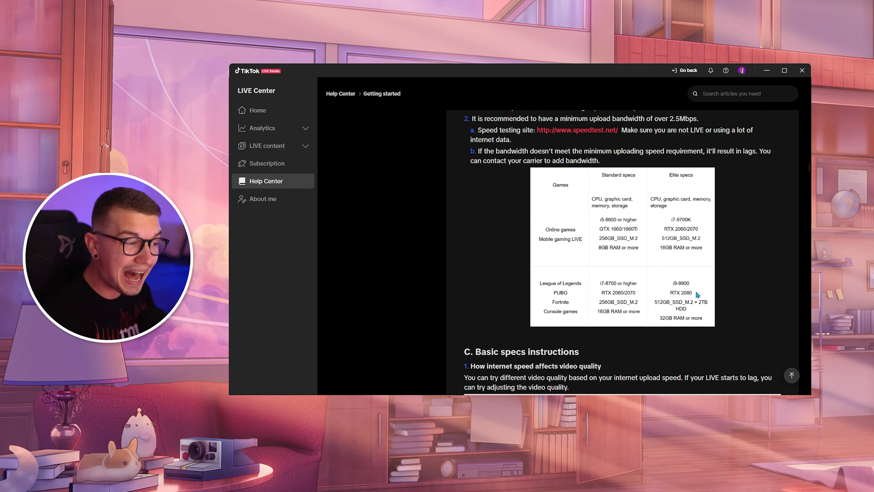
mouse_move(725, 307)
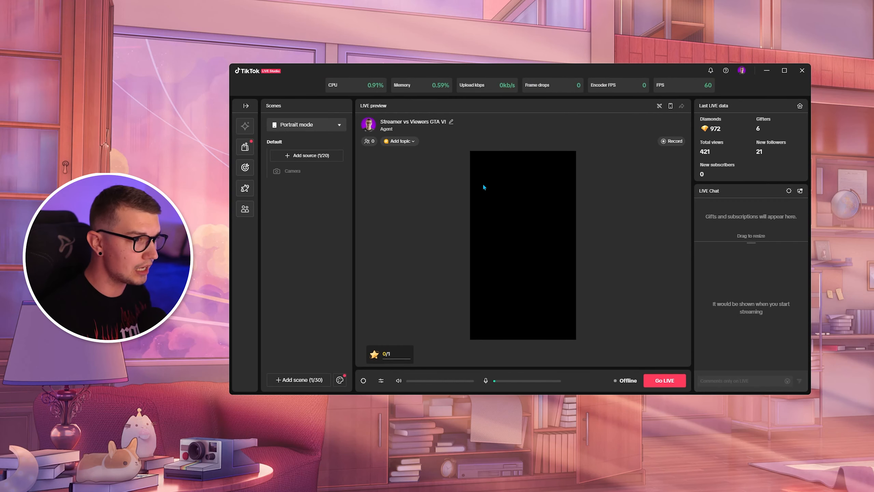
Step: Open Stream Quality settings and keep resolution at 1280*720
left_click(363, 380)
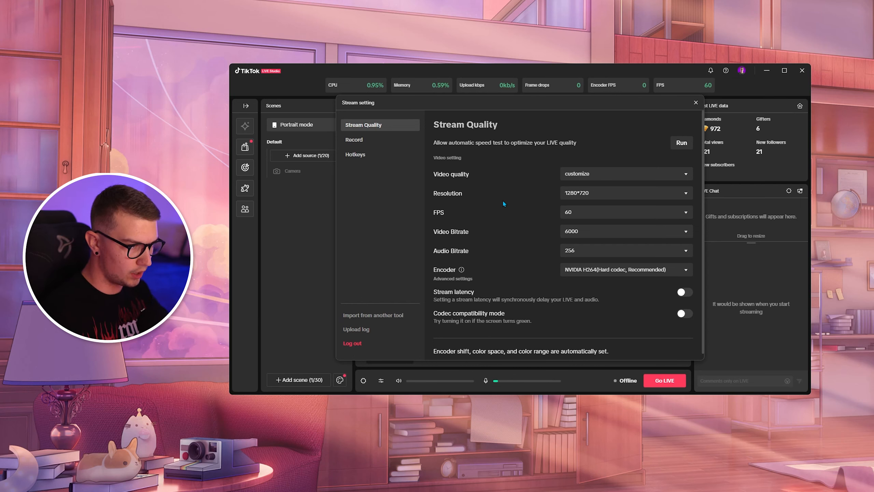
left_click(624, 192)
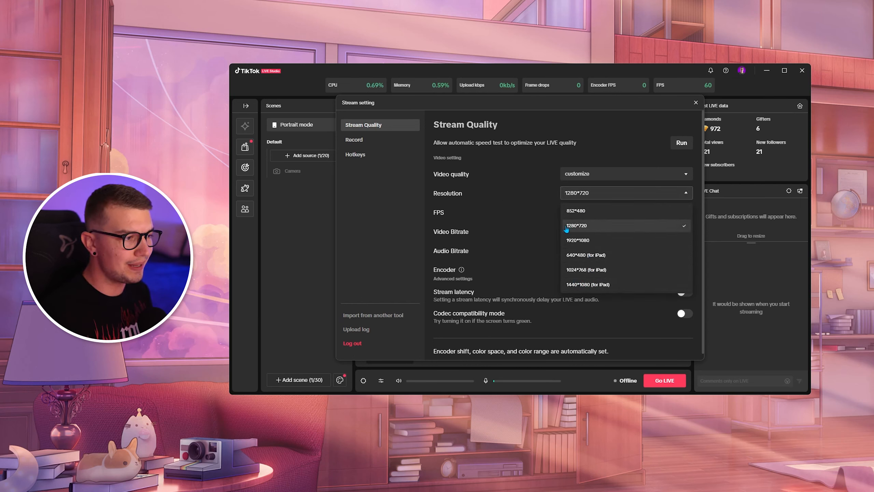
left_click(576, 225)
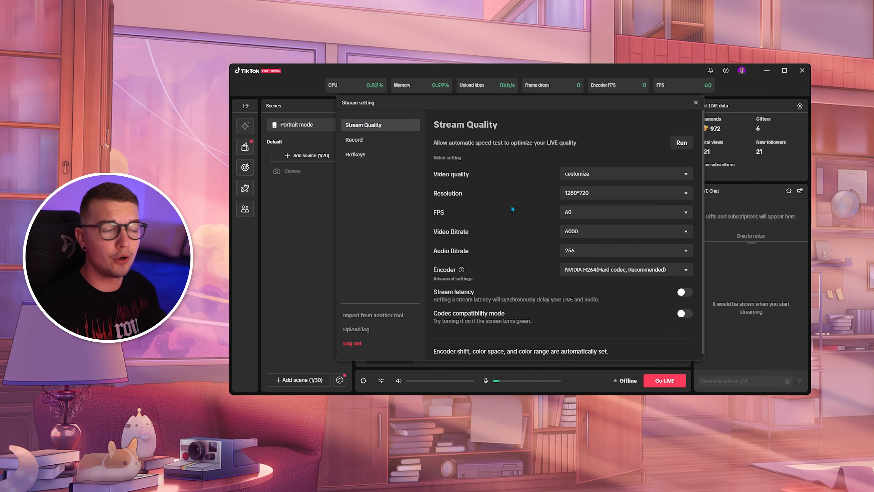
mouse_move(535, 205)
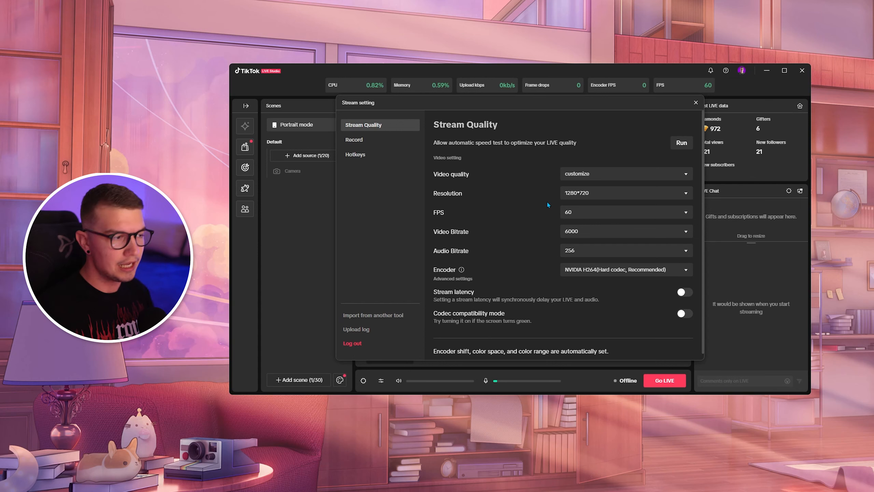
mouse_move(571, 247)
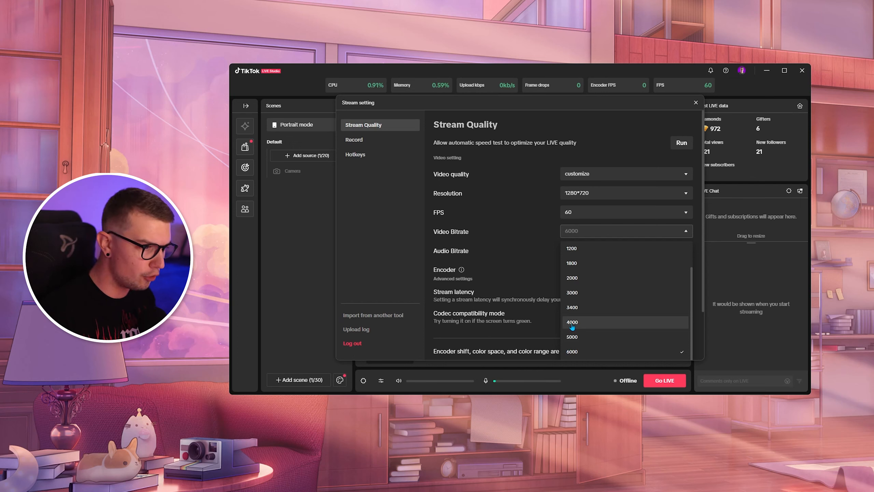
left_click(571, 350)
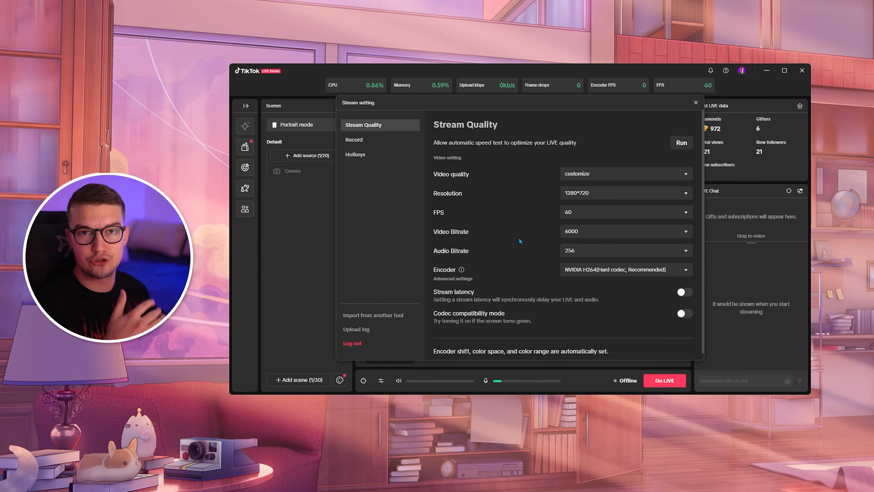
mouse_move(531, 230)
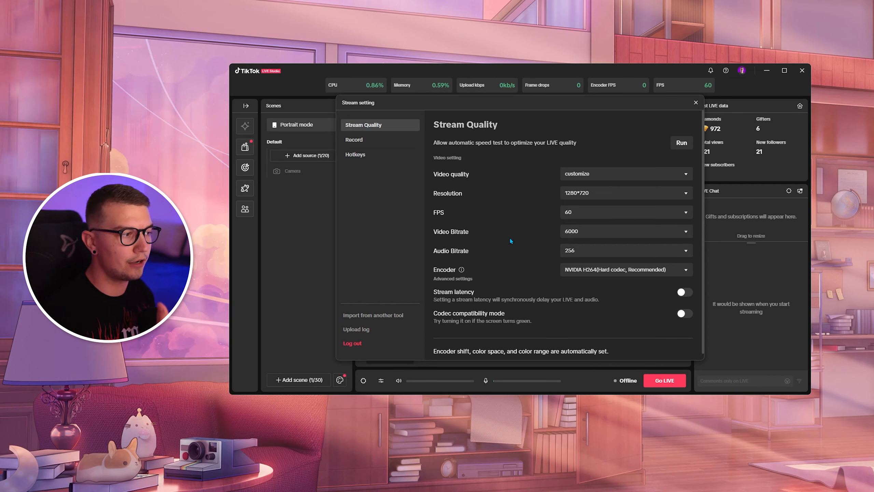
mouse_move(578, 276)
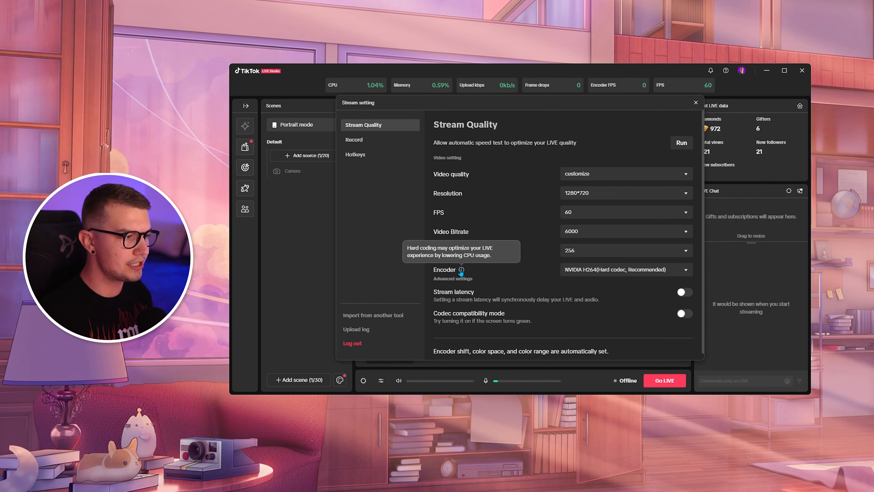
left_click(625, 269)
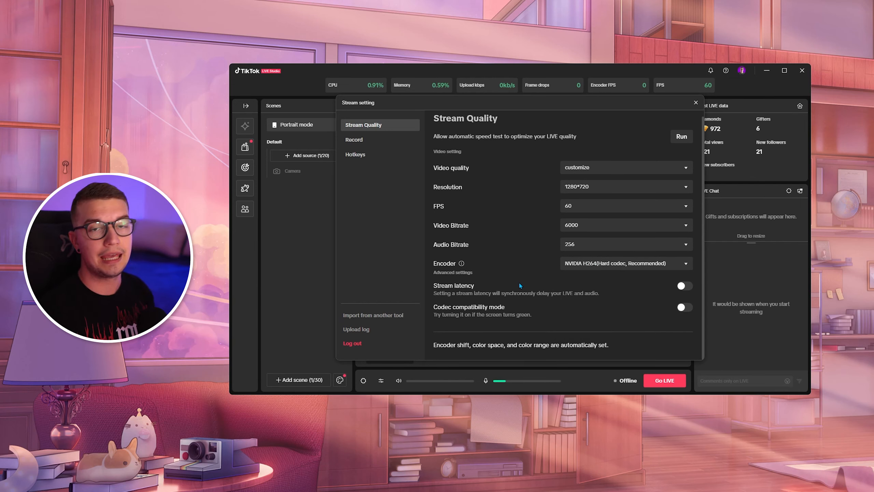
mouse_move(538, 286)
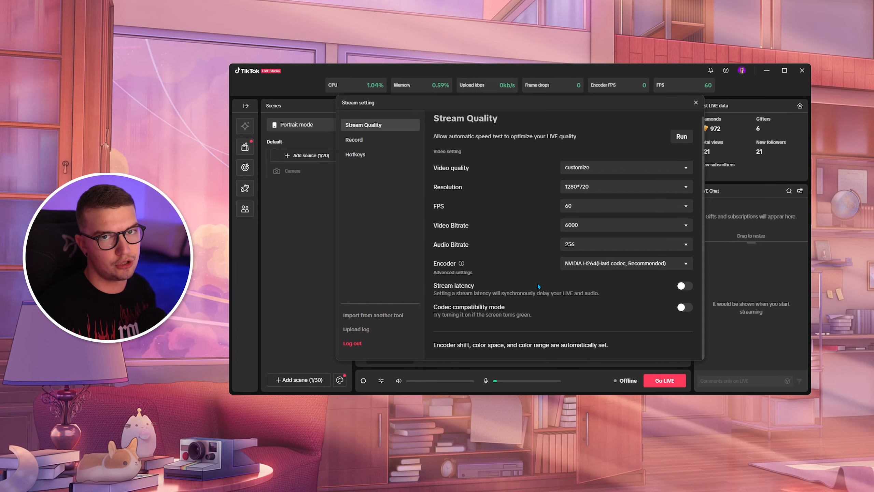
Step: Check the Hotkeys tab, where only the in-game overlay shortcut is set, then close settings
left_click(355, 154)
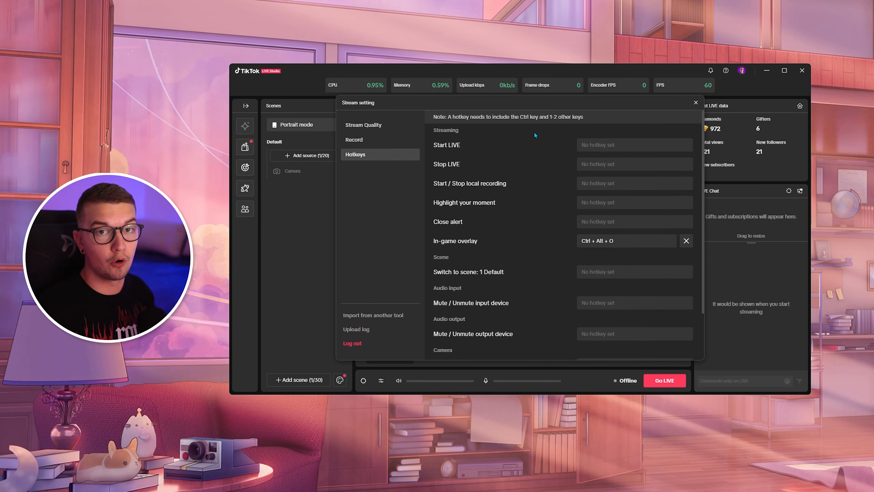
left_click(695, 102)
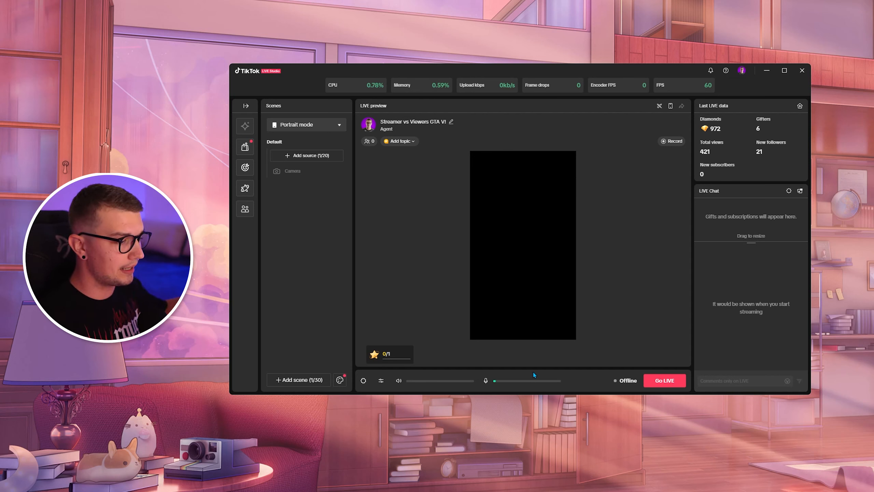
mouse_move(362, 380)
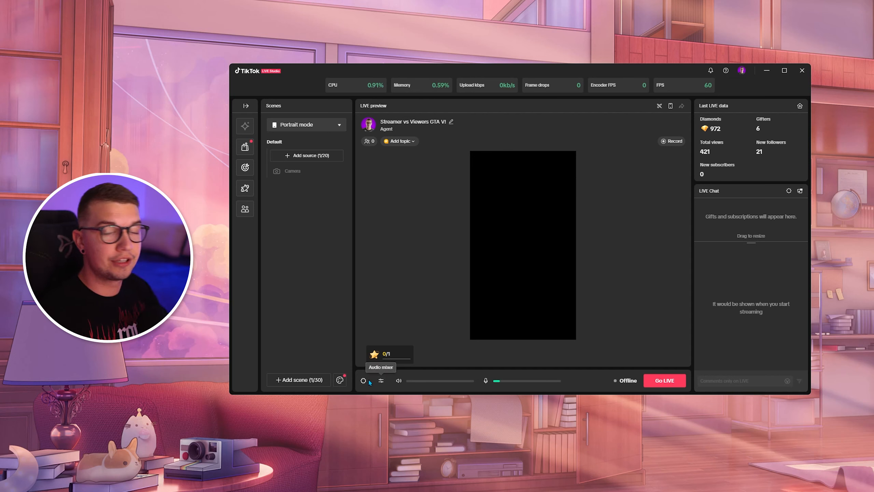
Step: Open the audio mixer showing default microphone at 100% and audio output at 0%
left_click(381, 381)
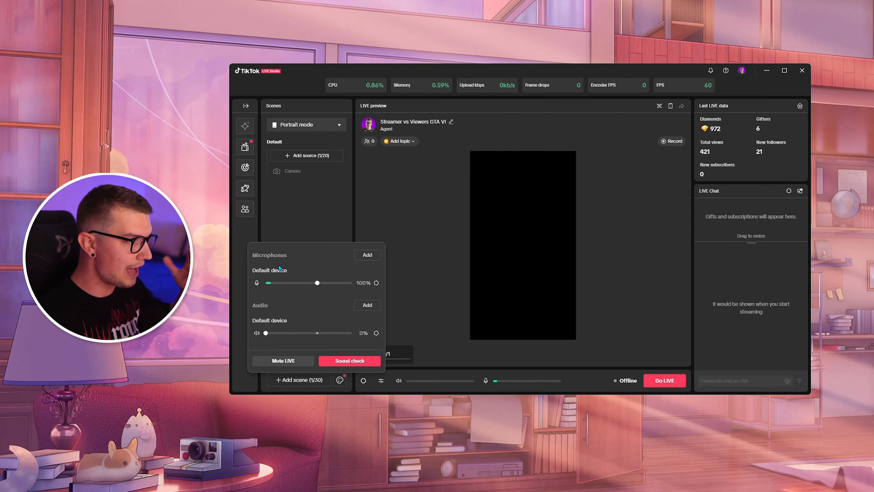
left_click(367, 254)
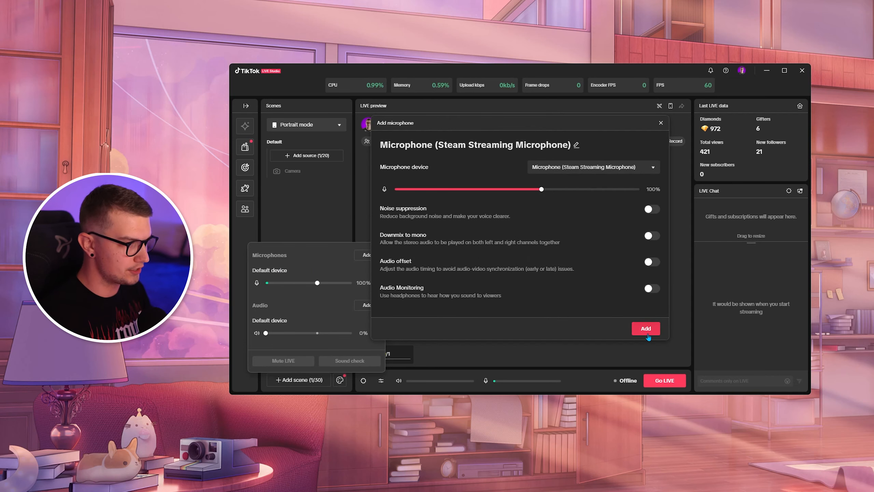
left_click(646, 328)
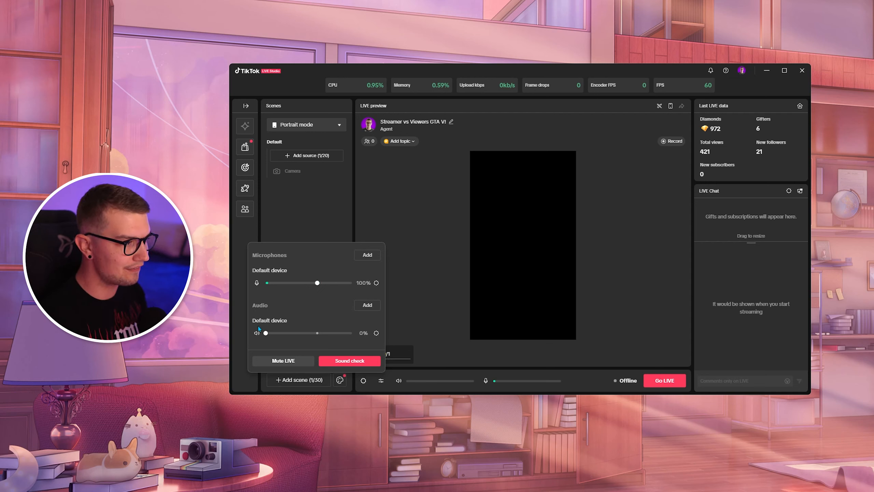
left_click(367, 304)
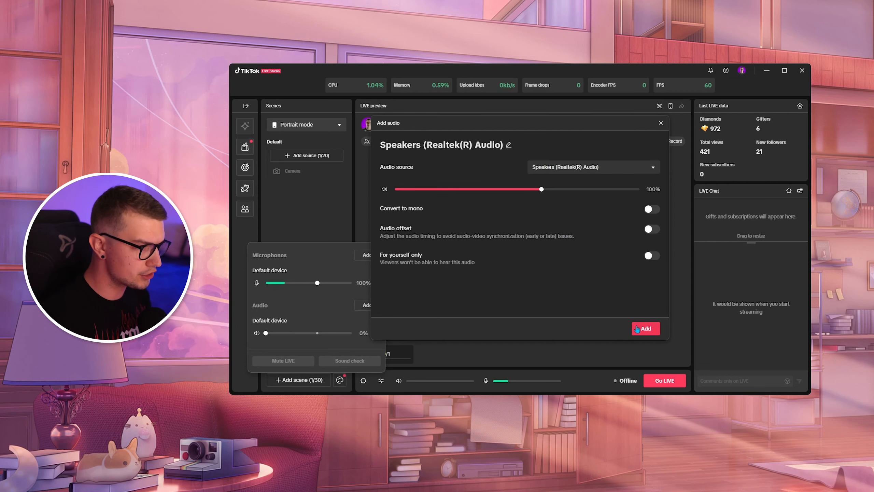
Step: Close the add-audio window and open the Default microphone's Broadcast Stream Mix settings
left_click(645, 328)
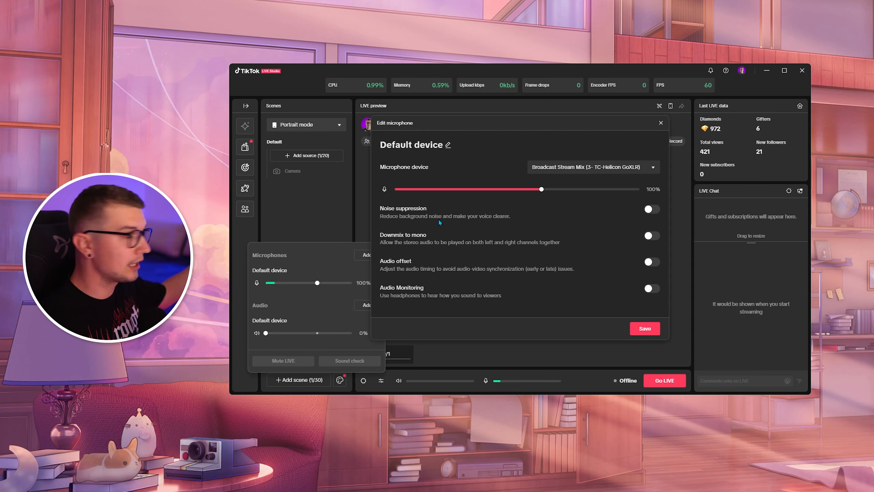
mouse_move(493, 206)
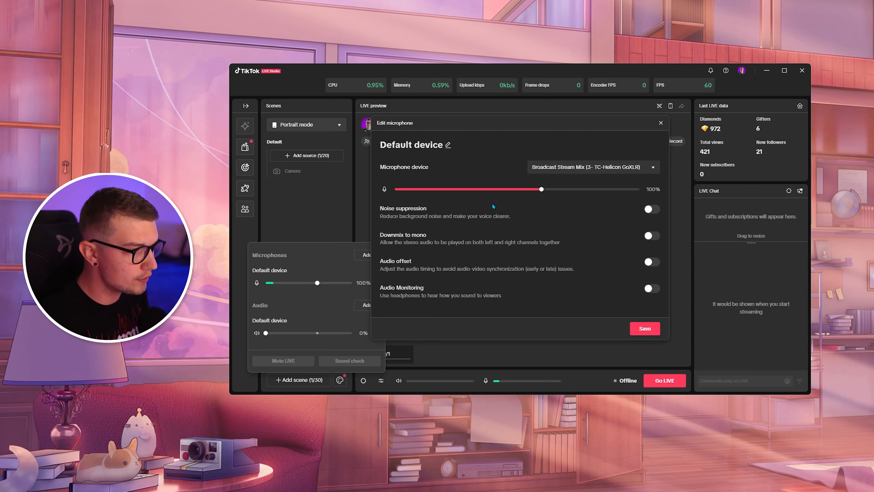
mouse_move(377, 256)
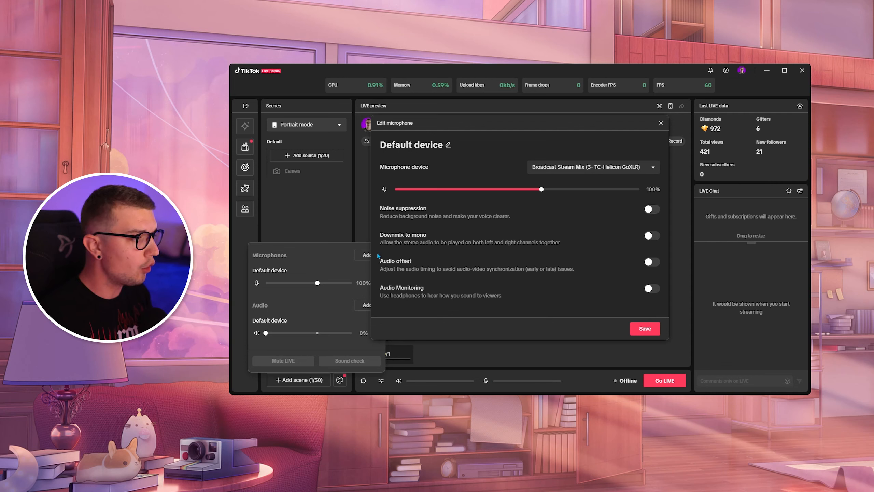
double_click(401, 288)
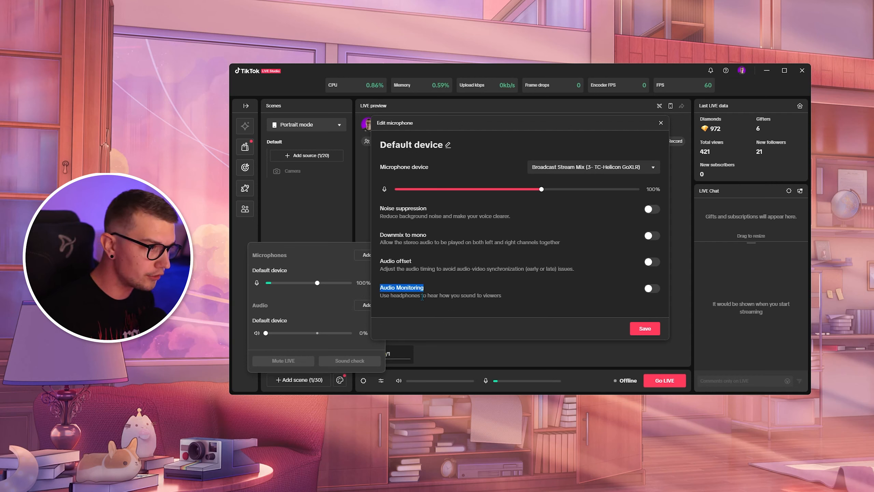